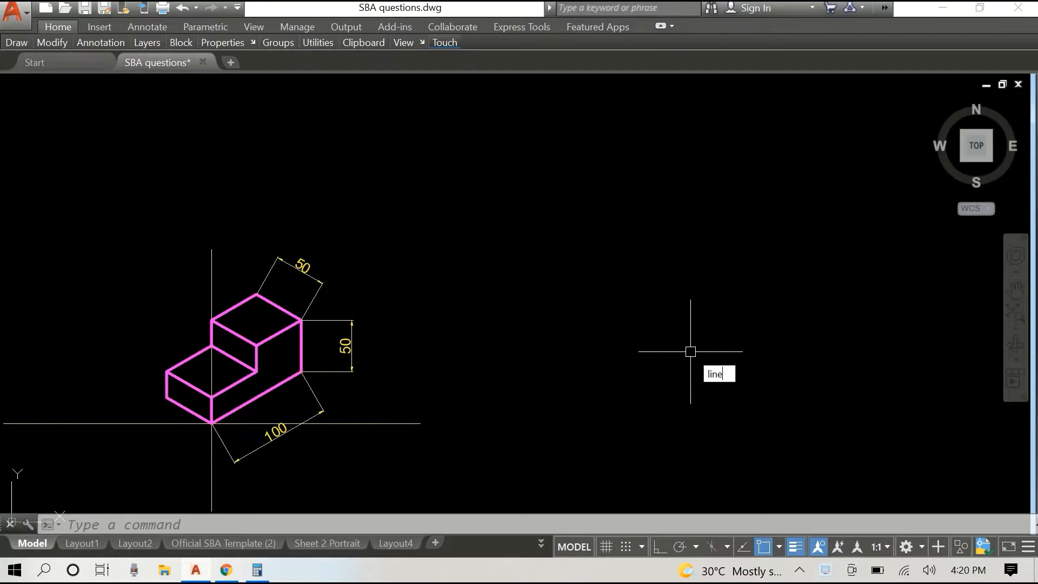
Clear the active command and start a line right of the magenta isometric block.
{"action": "key", "text": "Escape"}
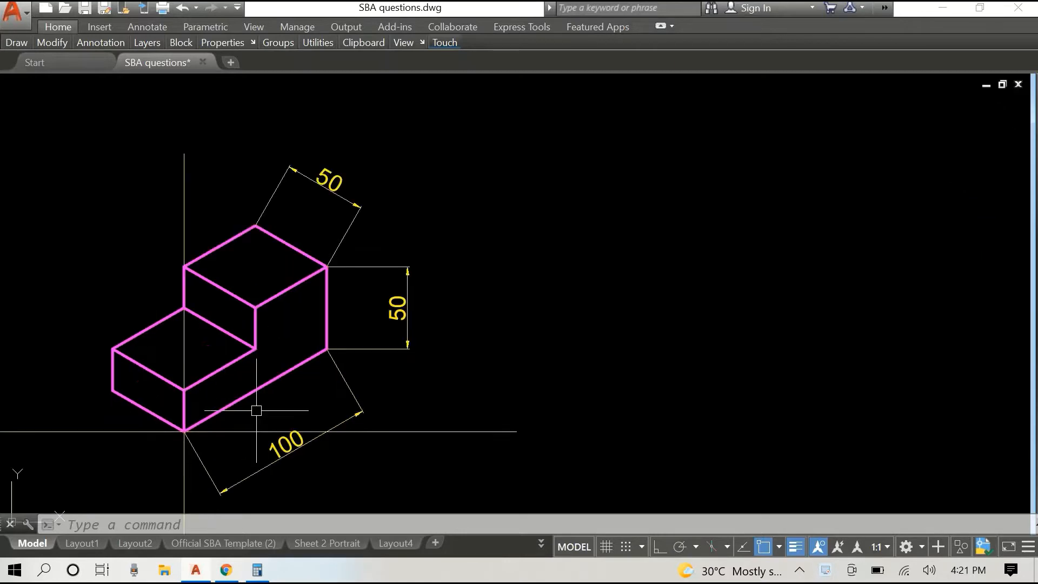
{"action": "type", "text": "DIM"}
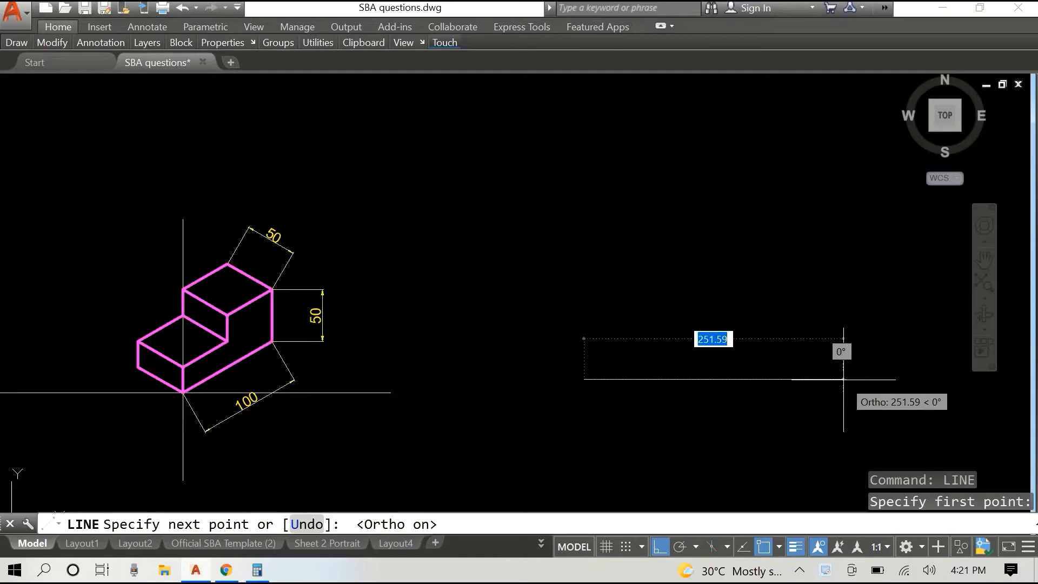
Draw the stepped front profile with lengths 100, 50, 50, 25 and 50, then end LINE.
{"action": "type", "text": "100"}
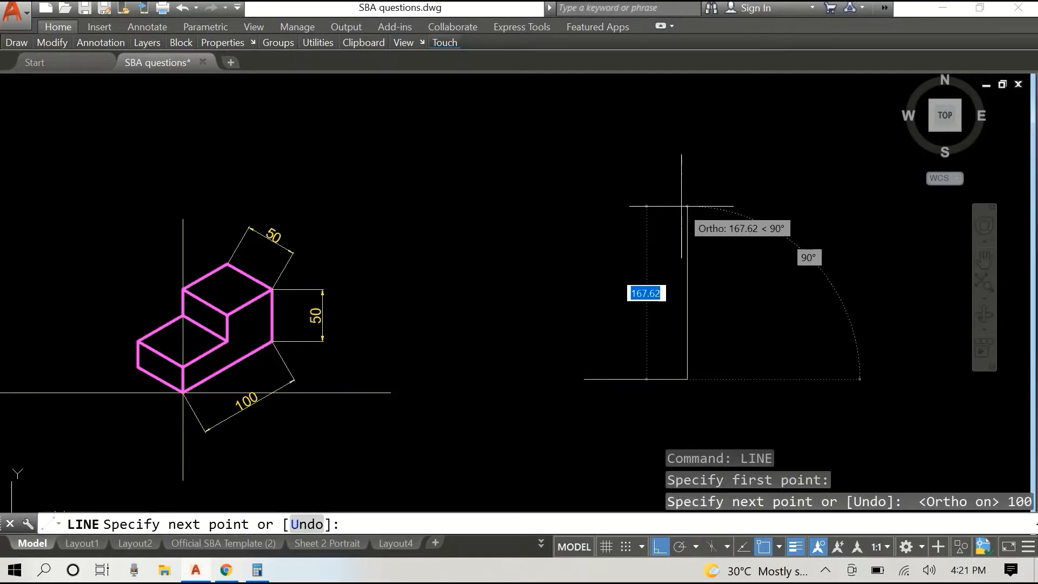
{"action": "type", "text": "50"}
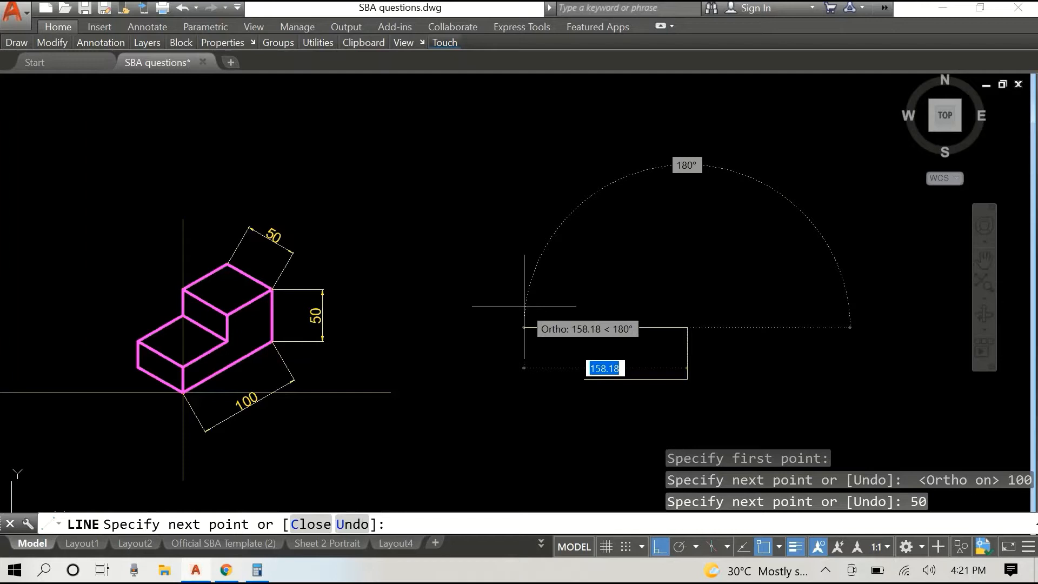
{"action": "type", "text": "50"}
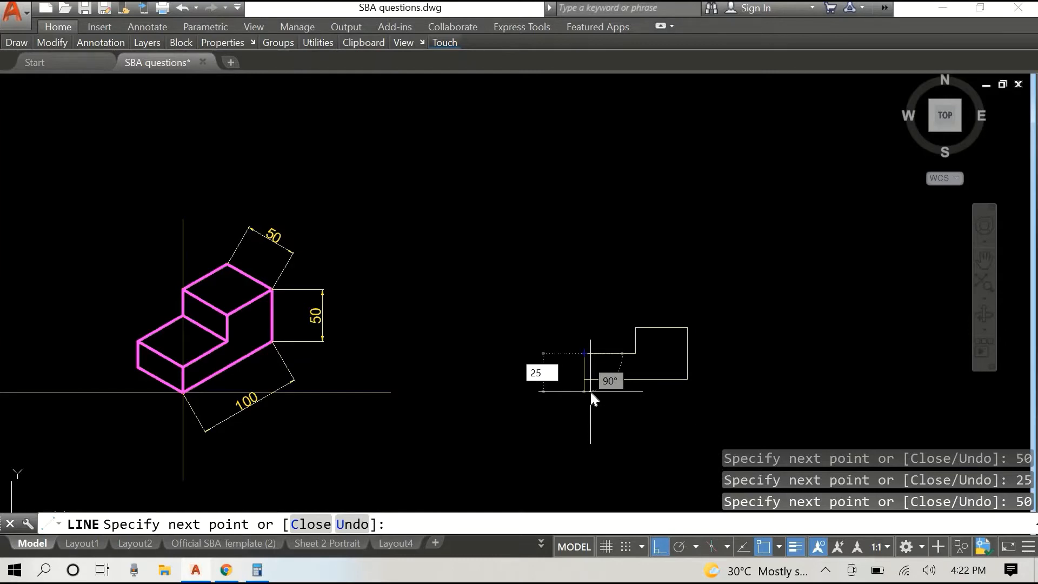
{"action": "key", "text": "Escape"}
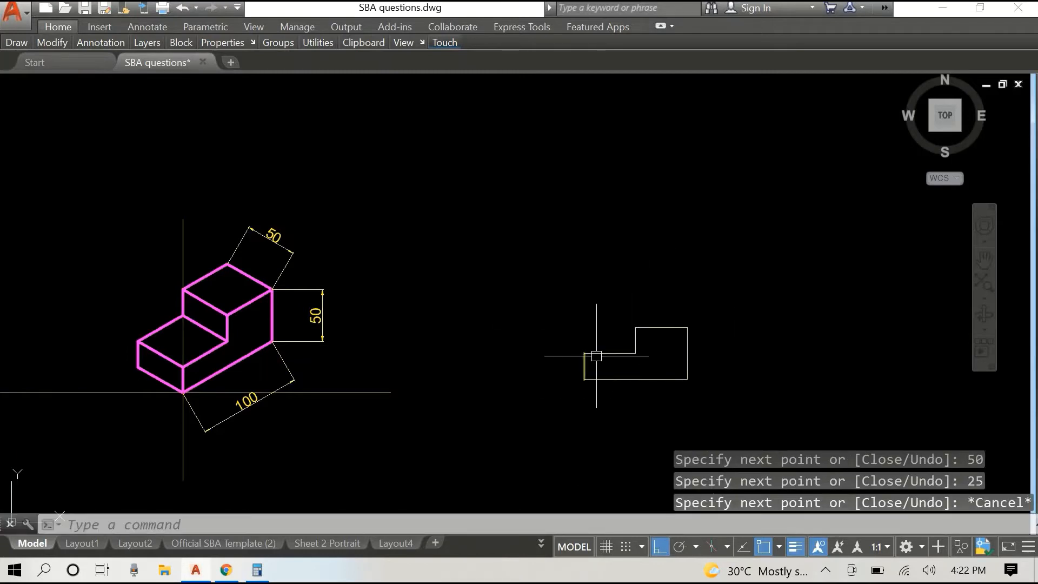
{"action": "mouse_move", "coordinate": [624, 381]}
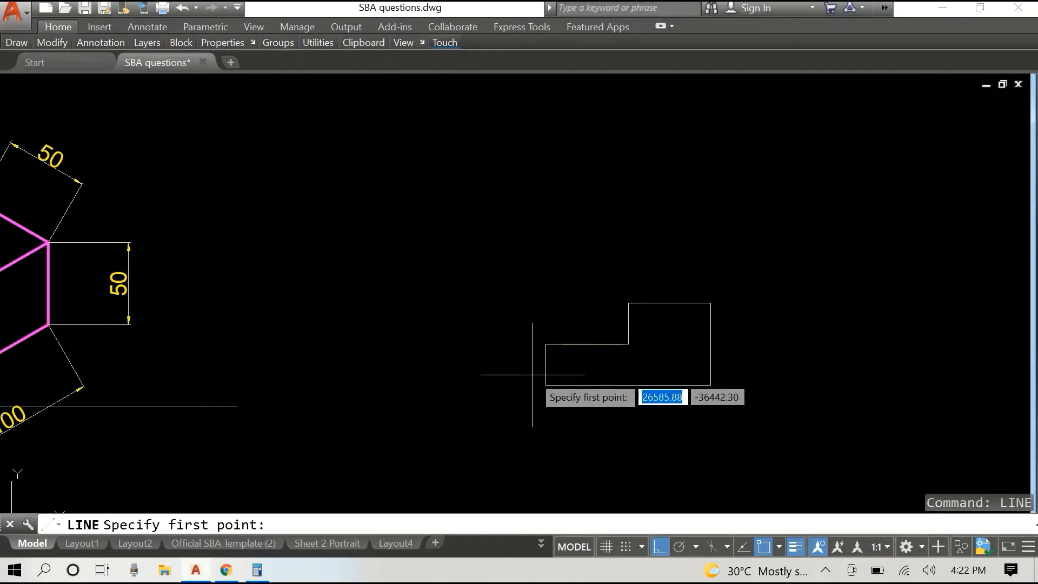
Draw a 25-unit receding edge at 45° from the profile's lower-left corner.
{"action": "left_click", "coordinate": [533, 372]}
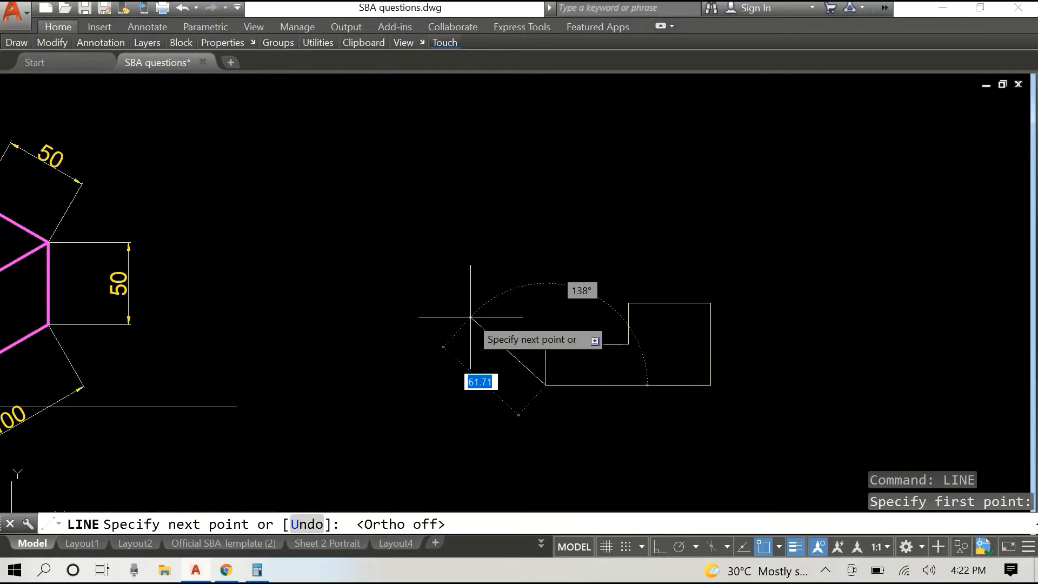
{"action": "type", "text": "25"}
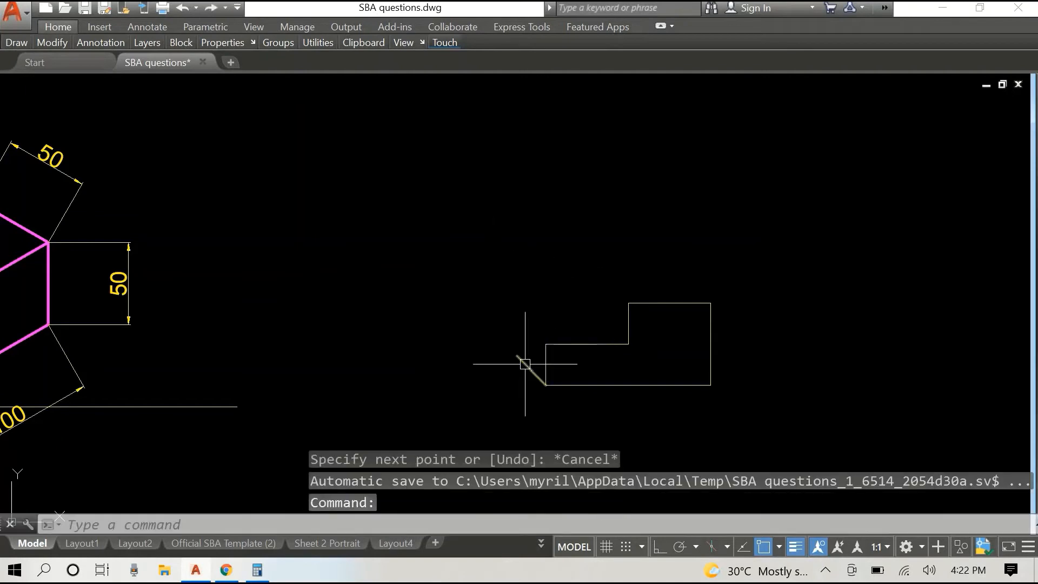
Copy the 45° receding edge to the other corners of the stepped profile.
{"action": "right_click", "coordinate": [525, 364]}
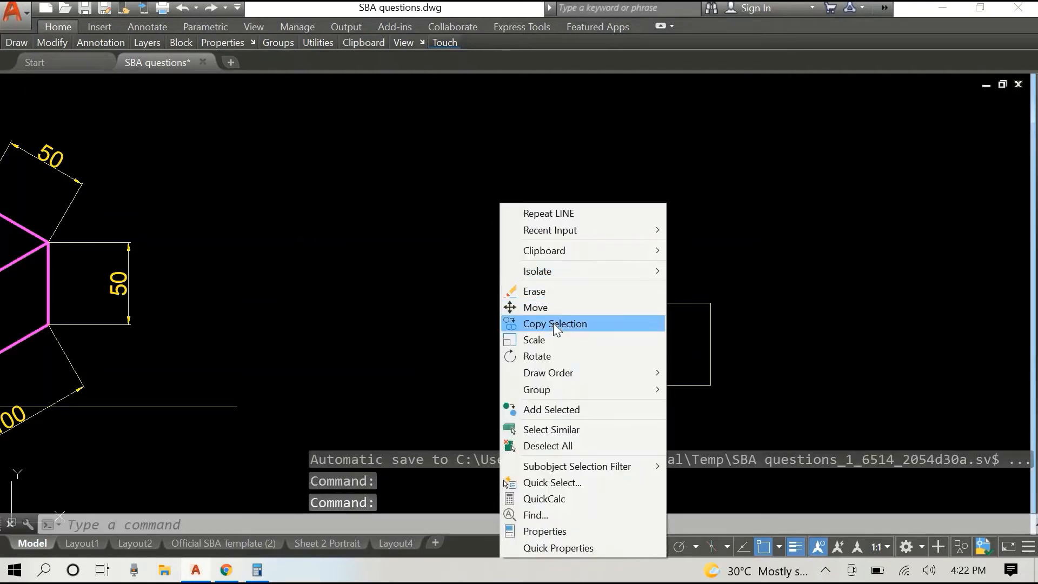
{"action": "left_click", "coordinate": [554, 323]}
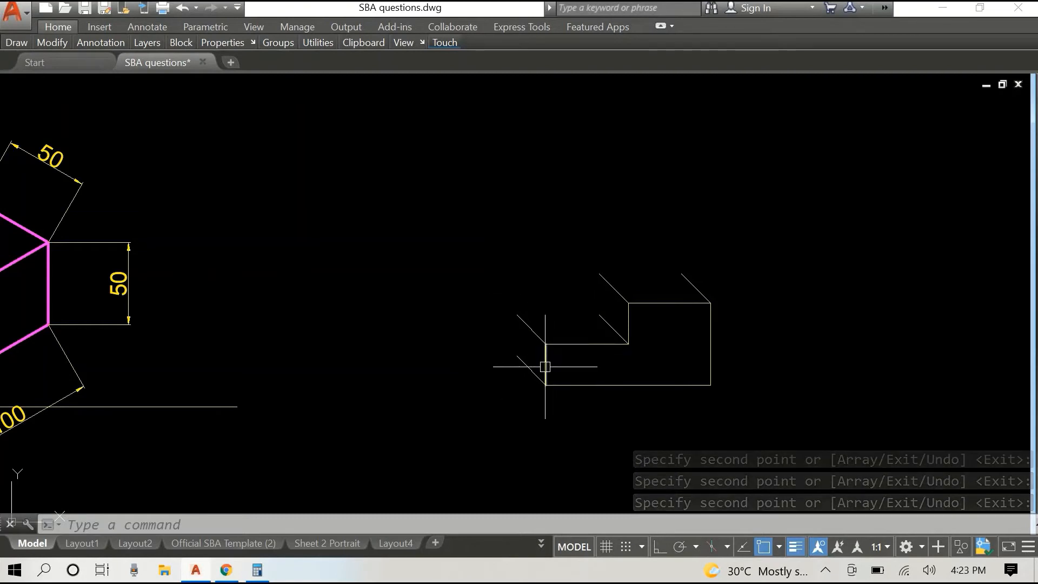
{"action": "right_click", "coordinate": [545, 366]}
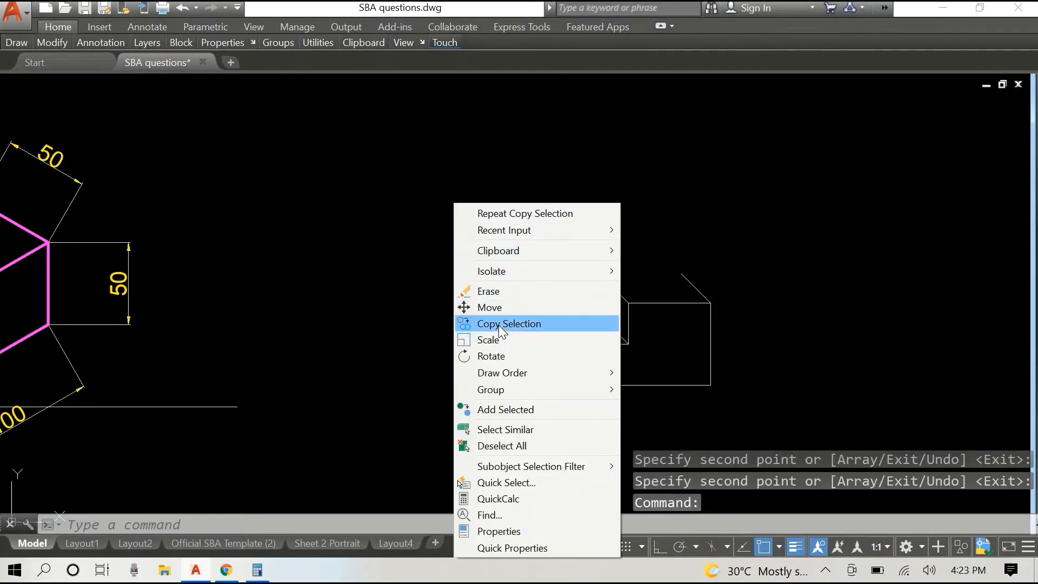
{"action": "left_click", "coordinate": [509, 324]}
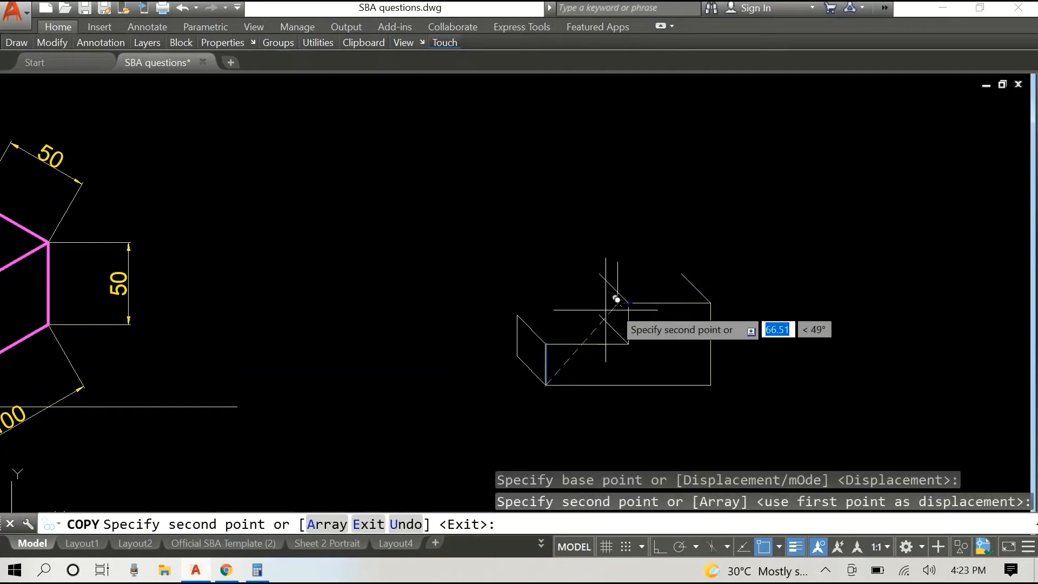
{"action": "key", "text": "Escape"}
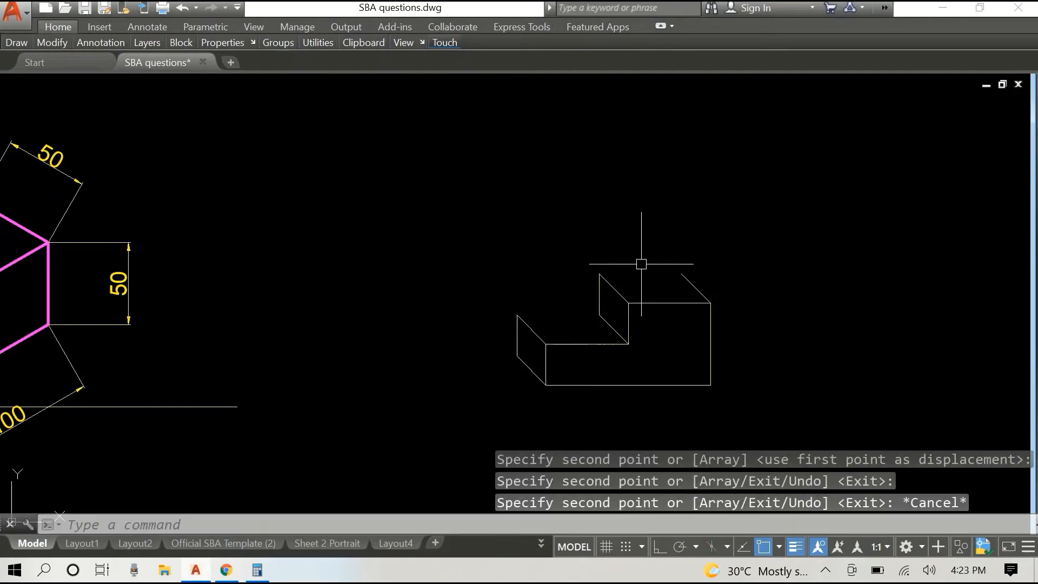
Copy the front outline edges to the ends of the receding edges.
{"action": "right_click", "coordinate": [640, 263]}
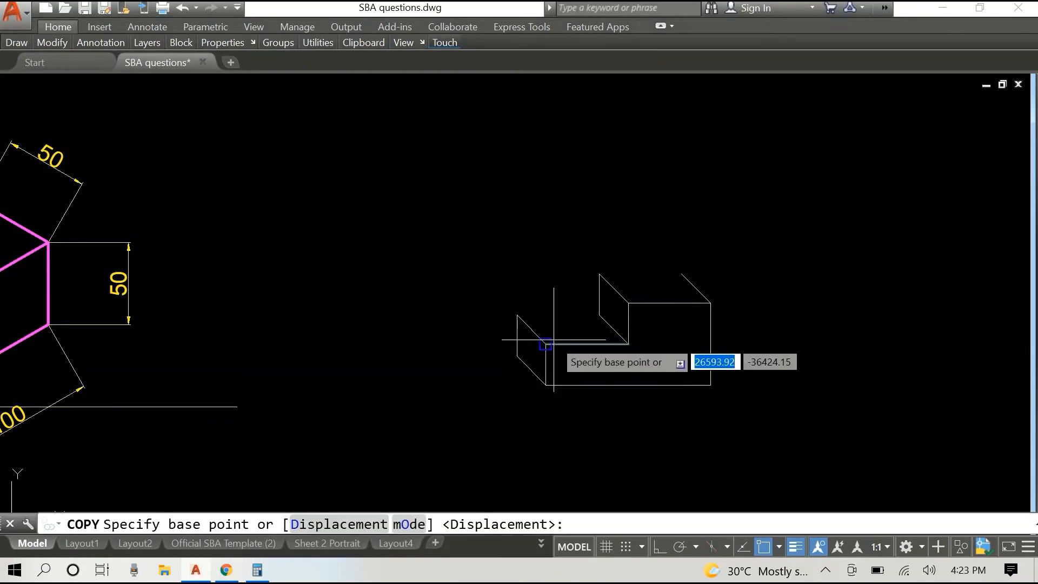
{"action": "left_click", "coordinate": [544, 345]}
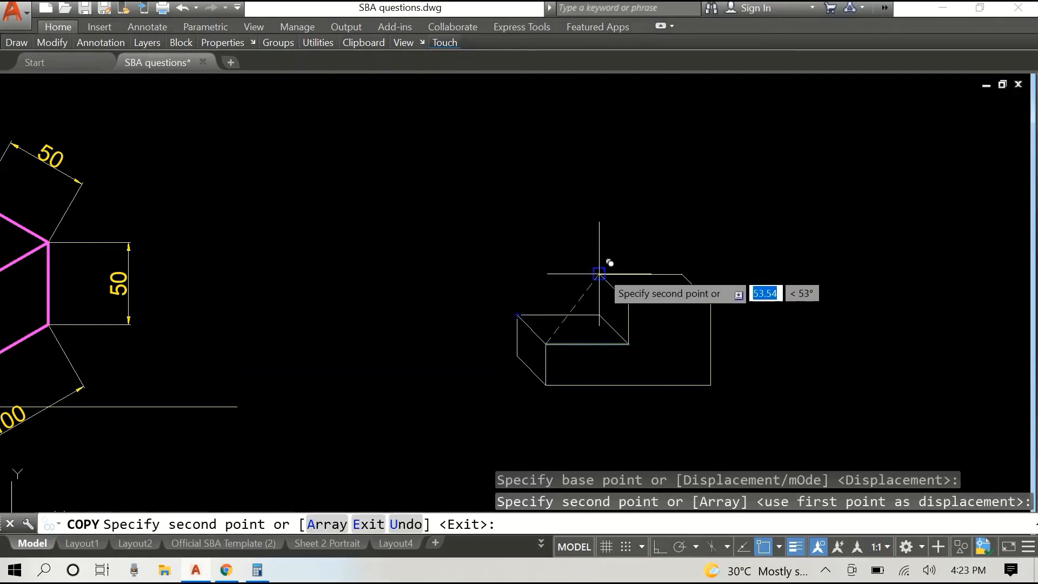
{"action": "key", "text": "Escape"}
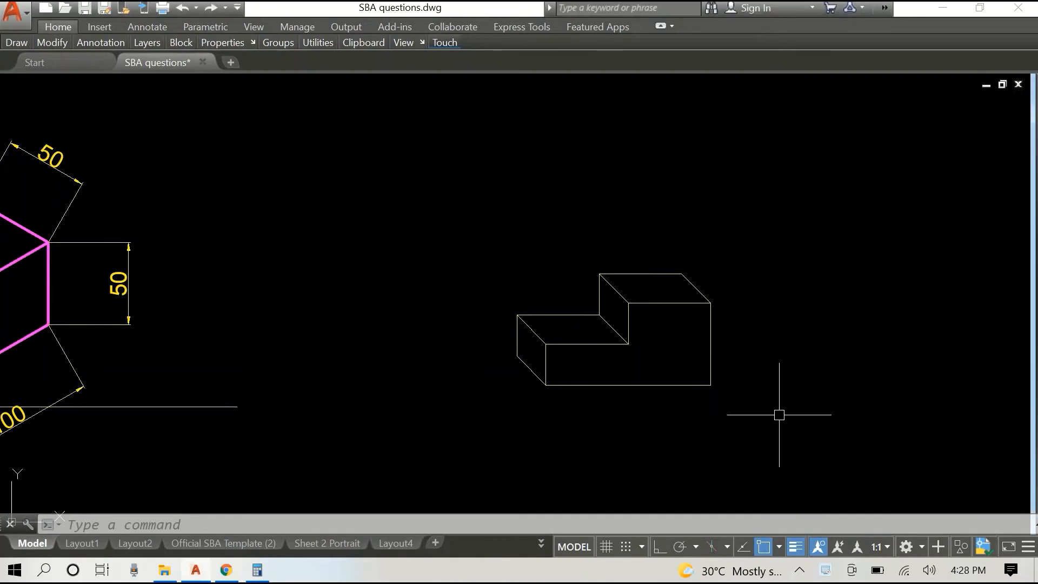
Set every line of the oblique block to Magenta in the Properties panel.
{"action": "left_click", "coordinate": [778, 415]}
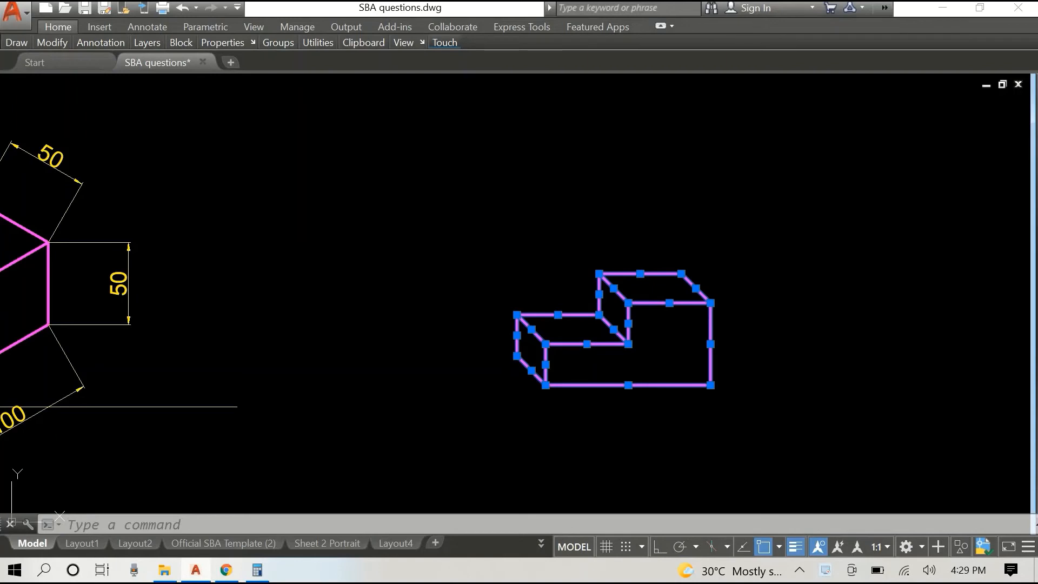
{"action": "key", "text": "Escape"}
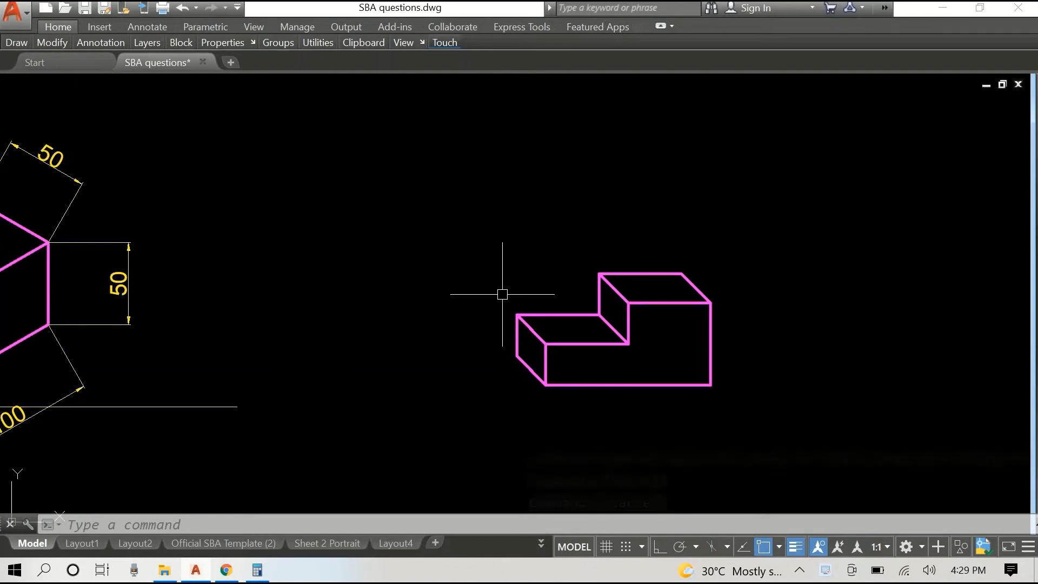
{"action": "mouse_move", "coordinate": [307, 208]}
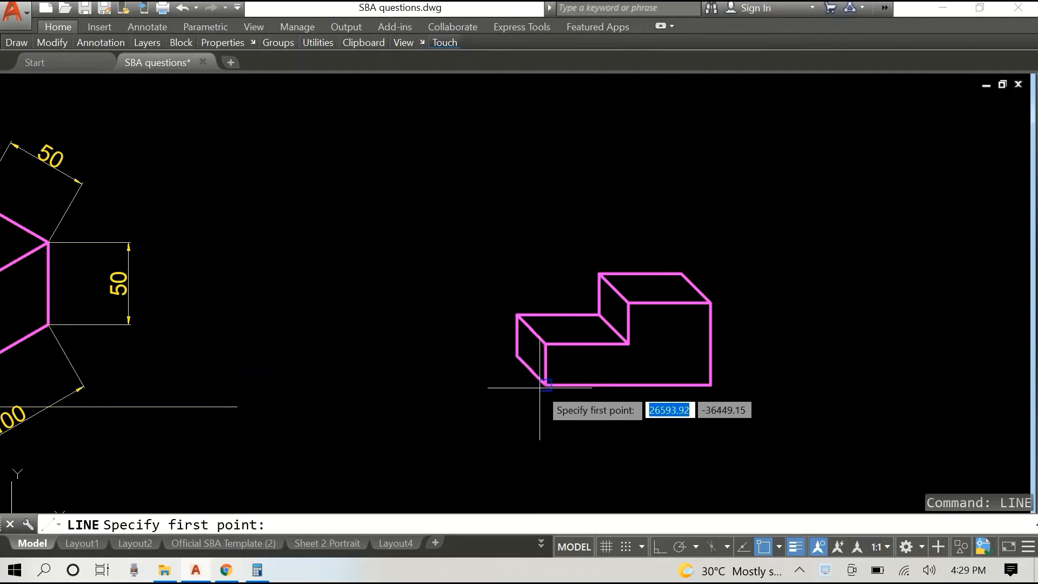
Draw a horizontal line left from the lower-left corner and start an angular dimension against the receding edge.
{"action": "left_click", "coordinate": [544, 384]}
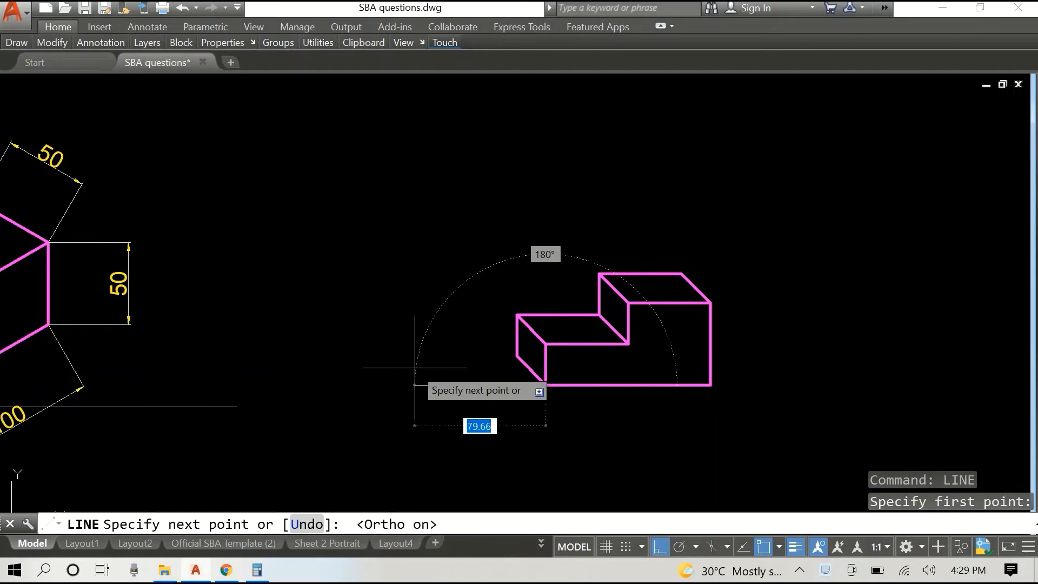
{"action": "key", "text": "Escape"}
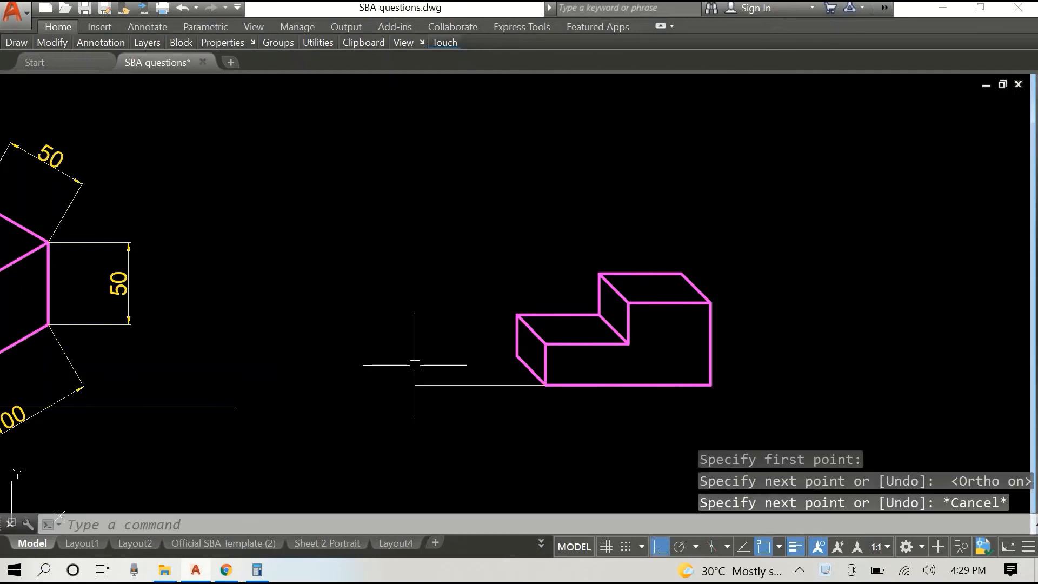
{"action": "type", "text": "DIM"}
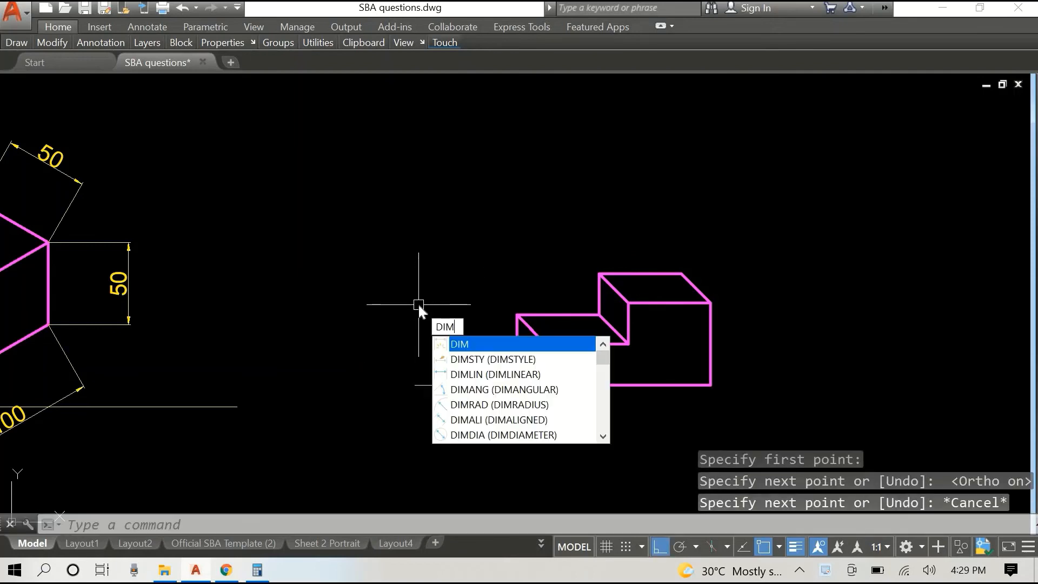
{"action": "left_click", "coordinate": [500, 389]}
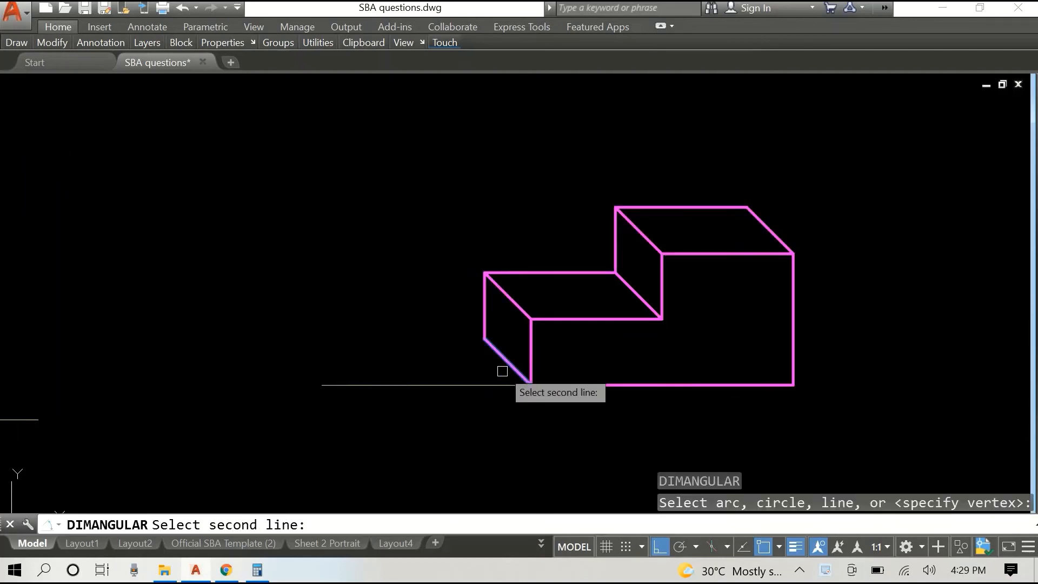
{"action": "left_click", "coordinate": [516, 337]}
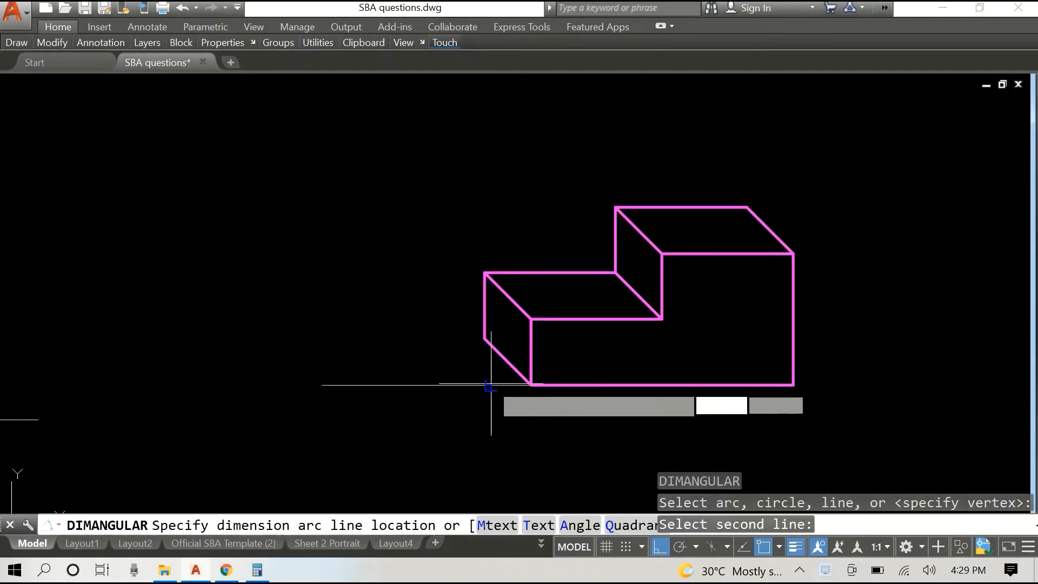